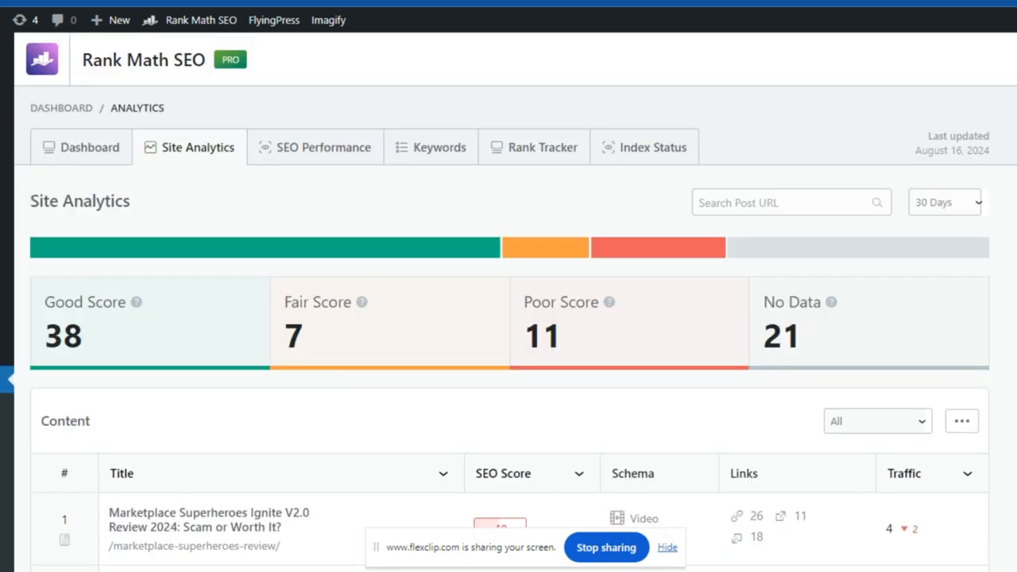
- Review the SEO Performance chart, then view keyword counts per ranking position range
left_click(322, 147)
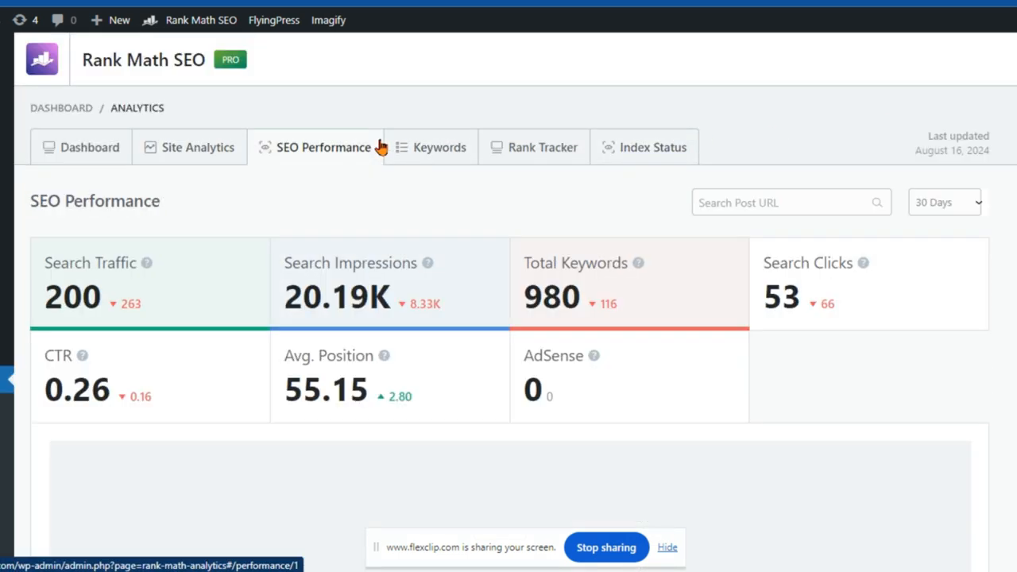
mouse_move(856, 221)
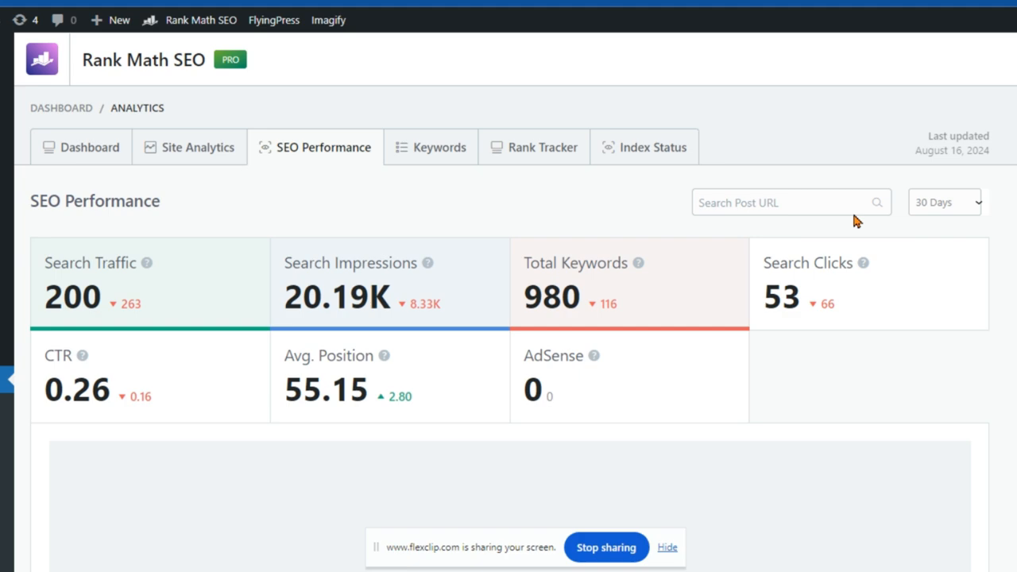
scroll("down", 3)
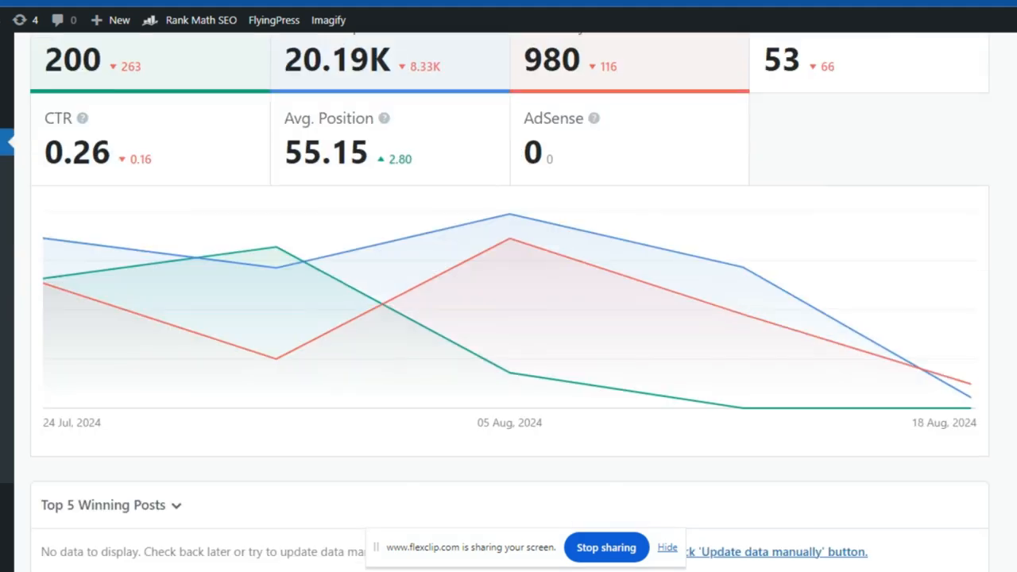
scroll("down", 3)
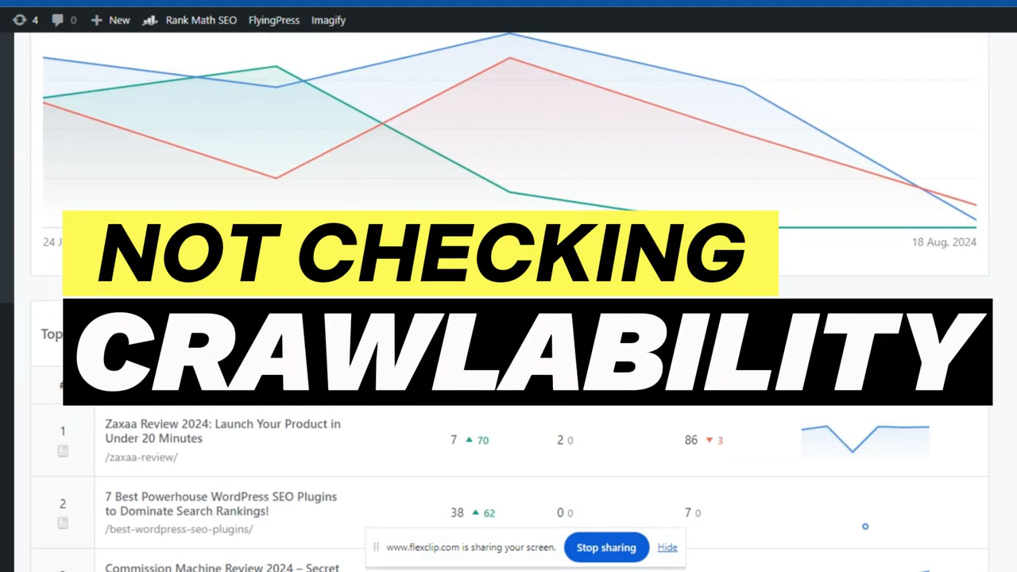
scroll("up", 3)
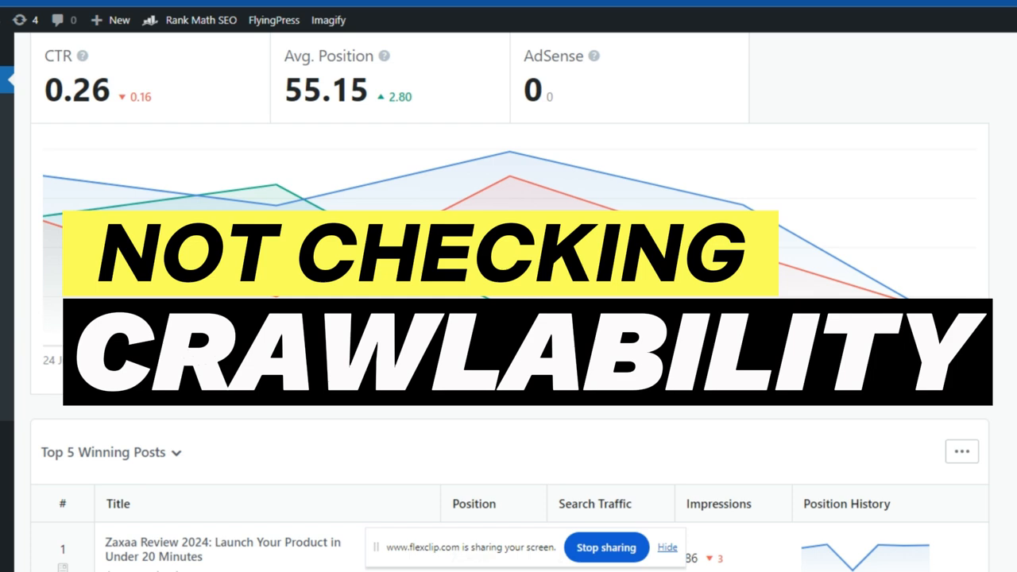
scroll("up", 3)
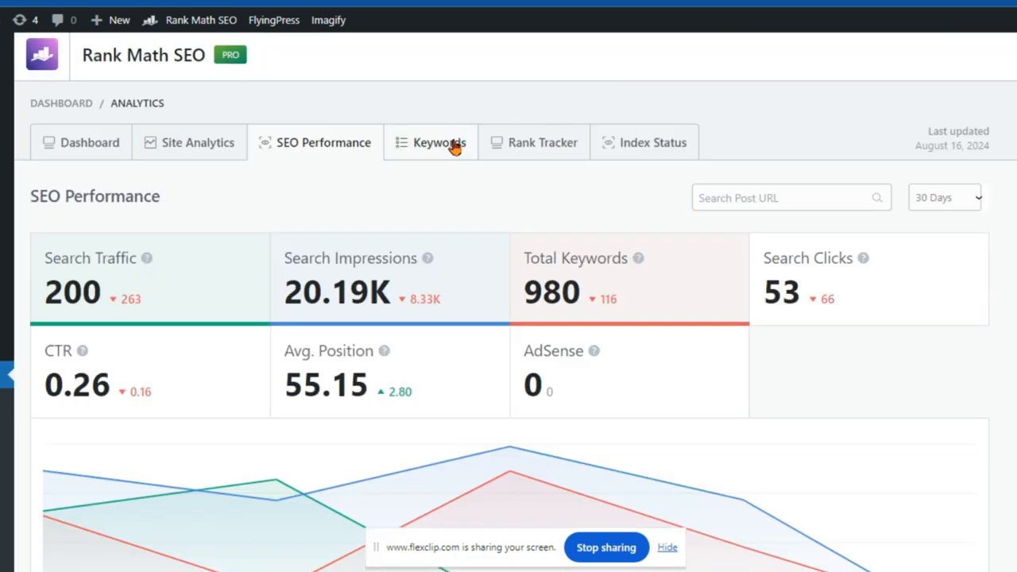
left_click(440, 142)
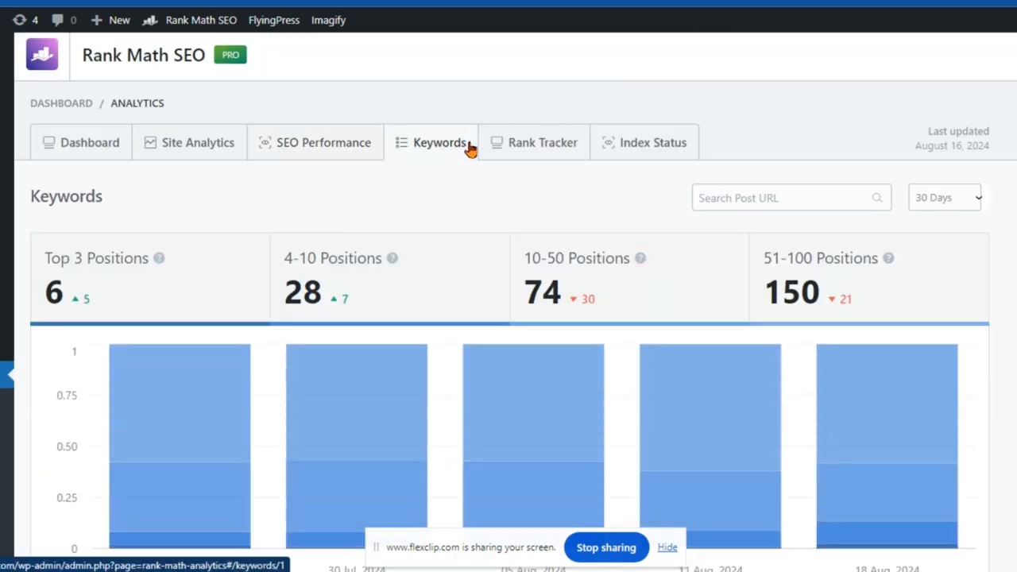
mouse_move(533, 142)
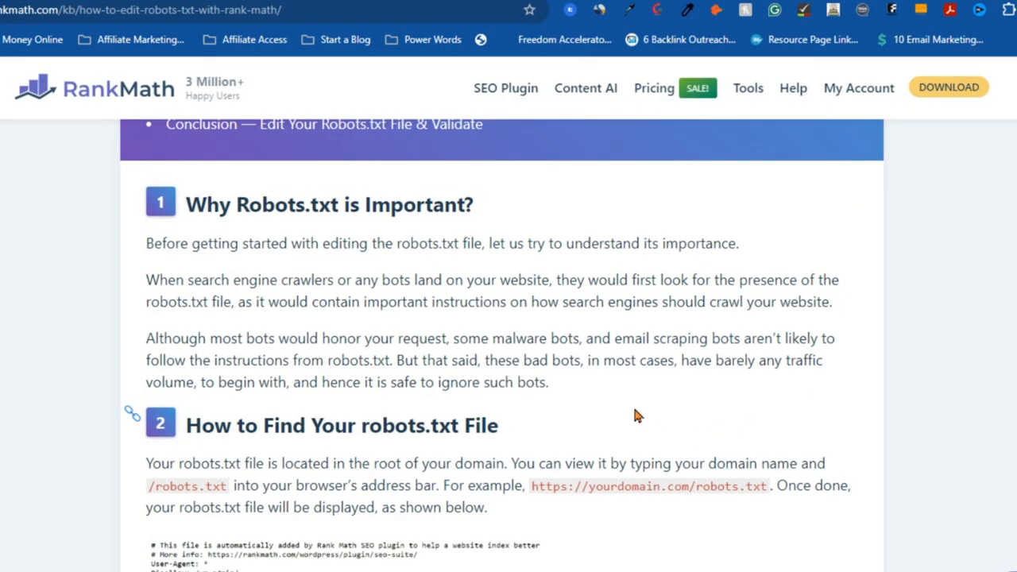
mouse_move(619, 398)
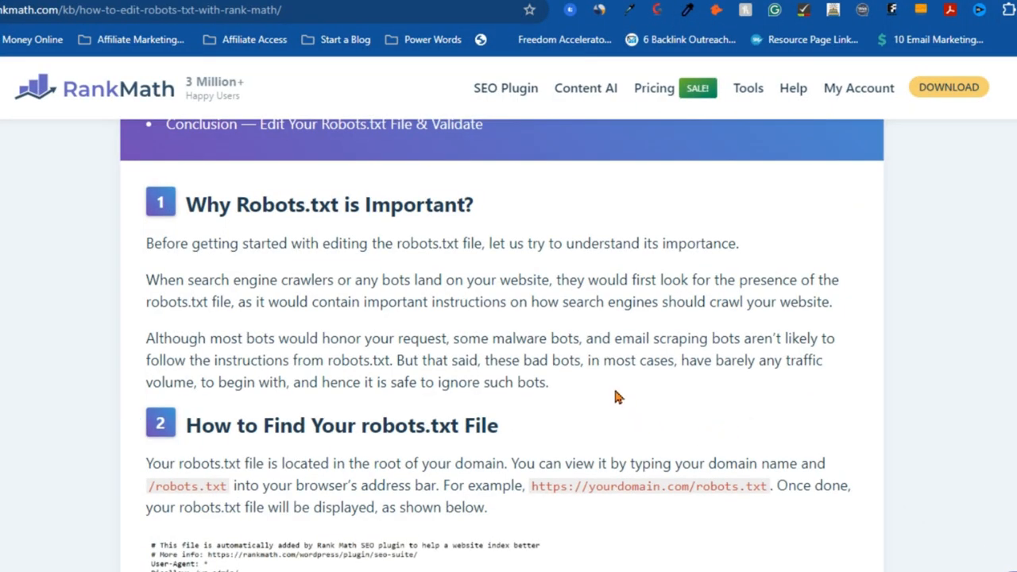
mouse_move(675, 449)
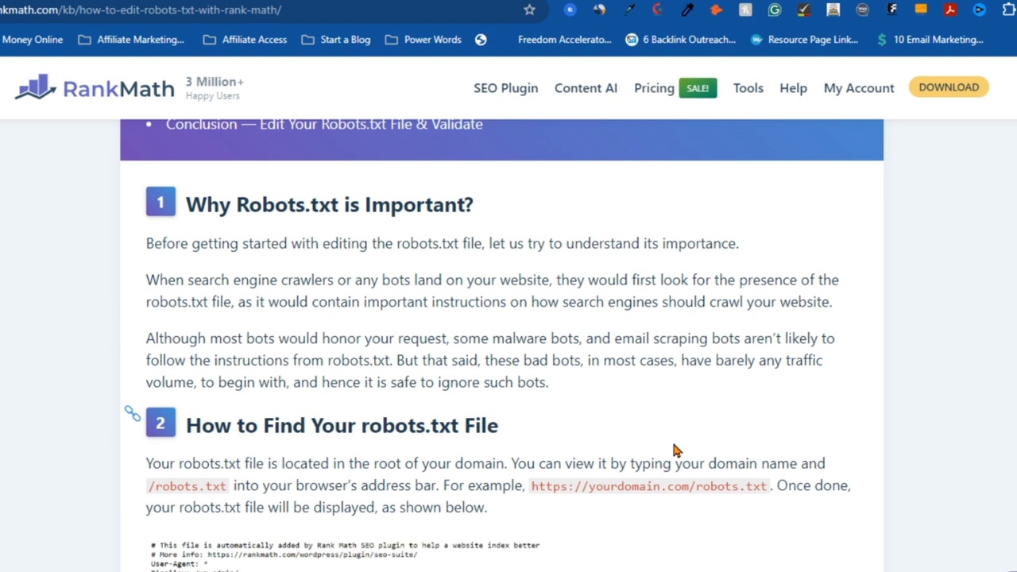
mouse_move(880, 470)
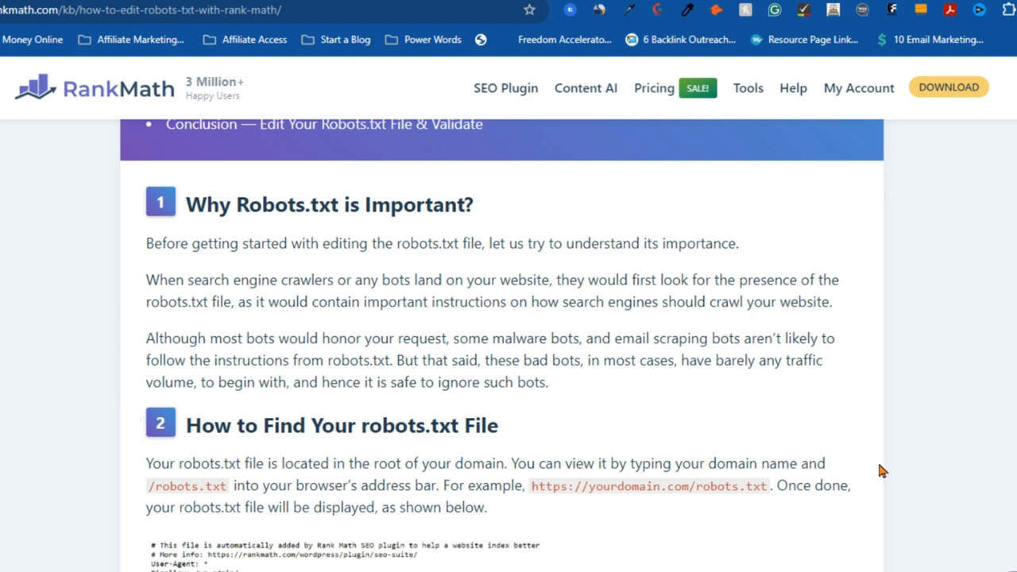
- Scroll the Rank Math robots.txt guide down to its example robots.txt file
scroll("down", 3)
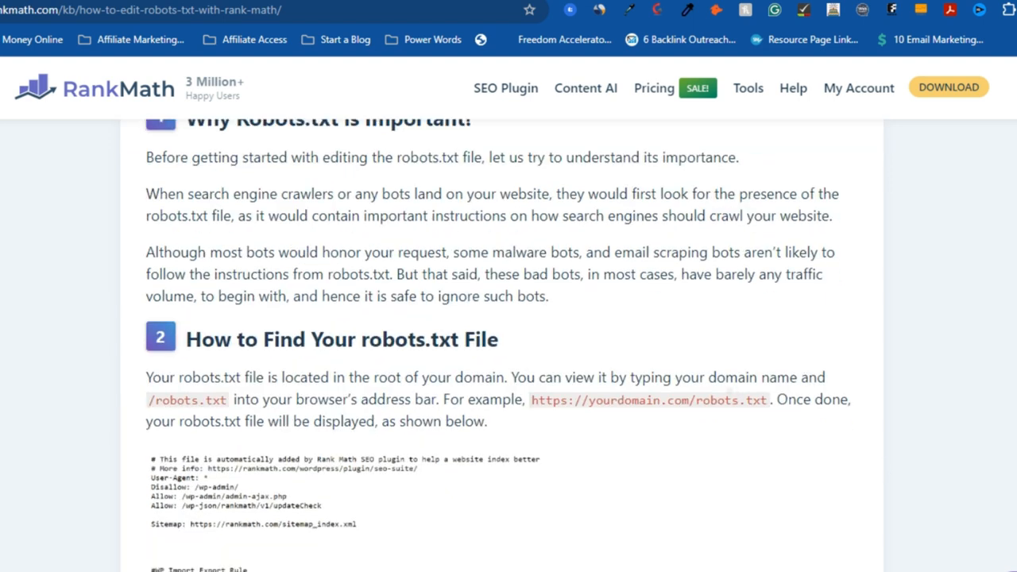
scroll("down", 3)
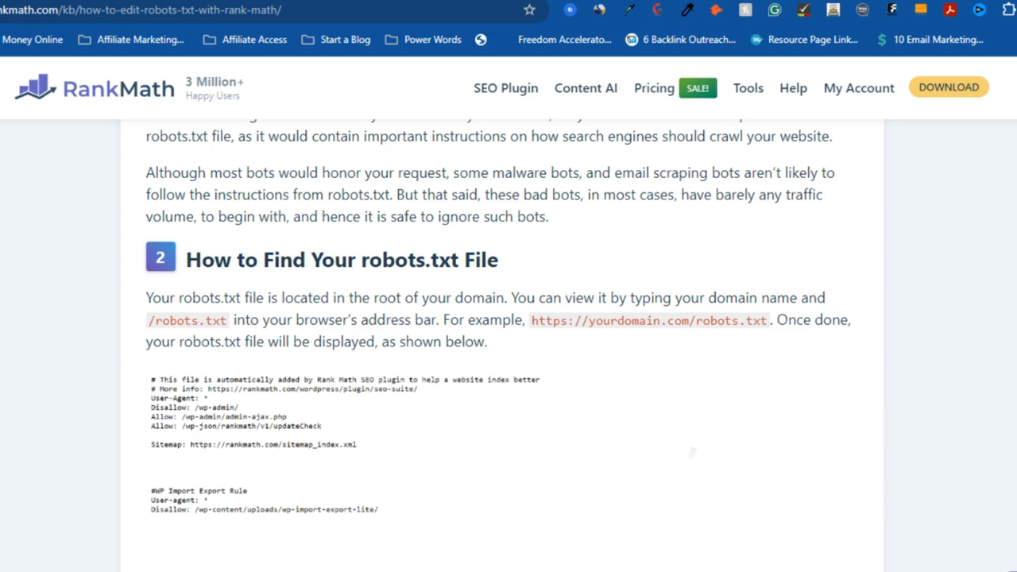
scroll("down", 3)
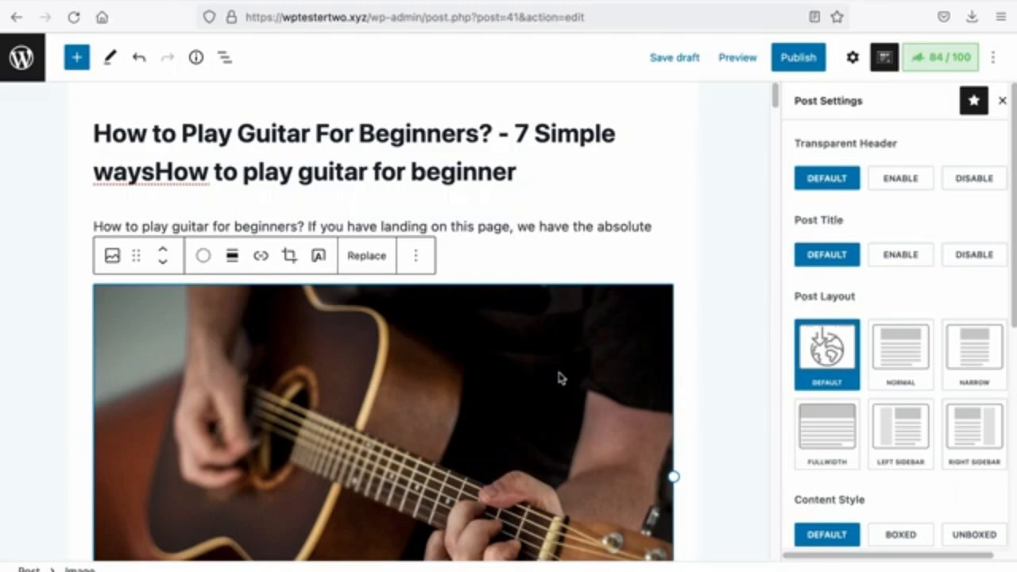
- Show the guitar photo's alt text field, then check the post's Rank Math score details
left_click(851, 56)
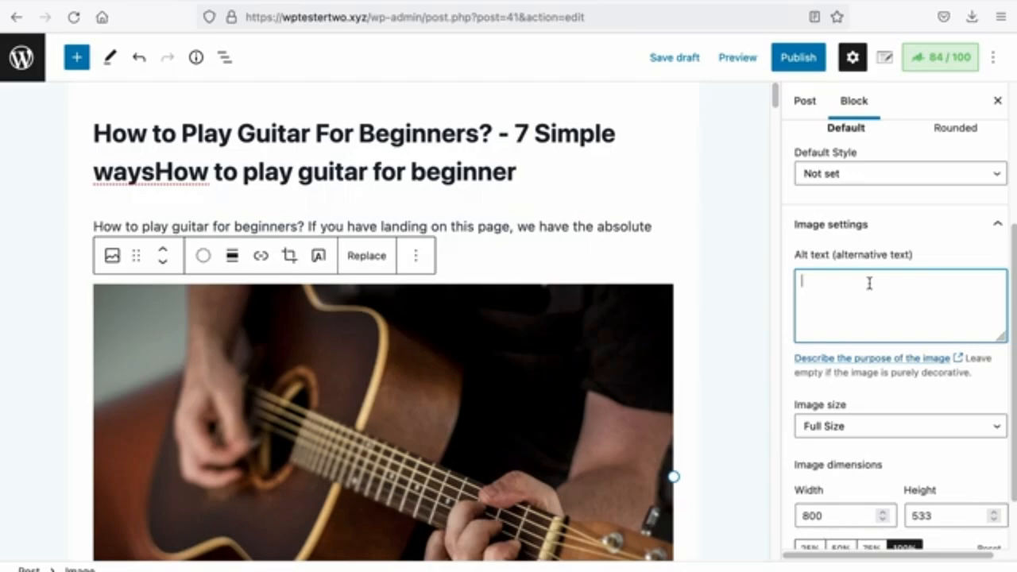
mouse_move(943, 67)
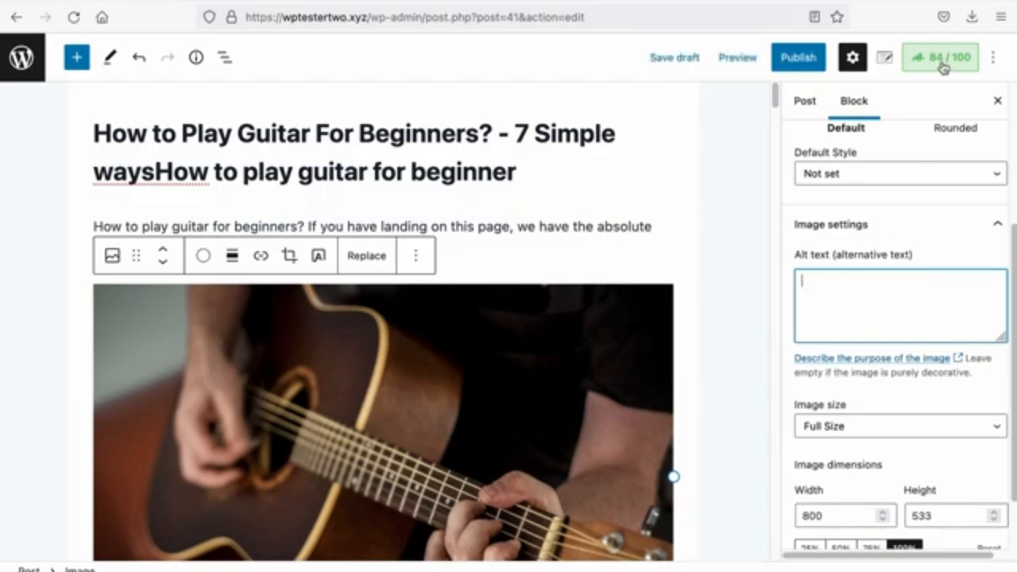
left_click(940, 56)
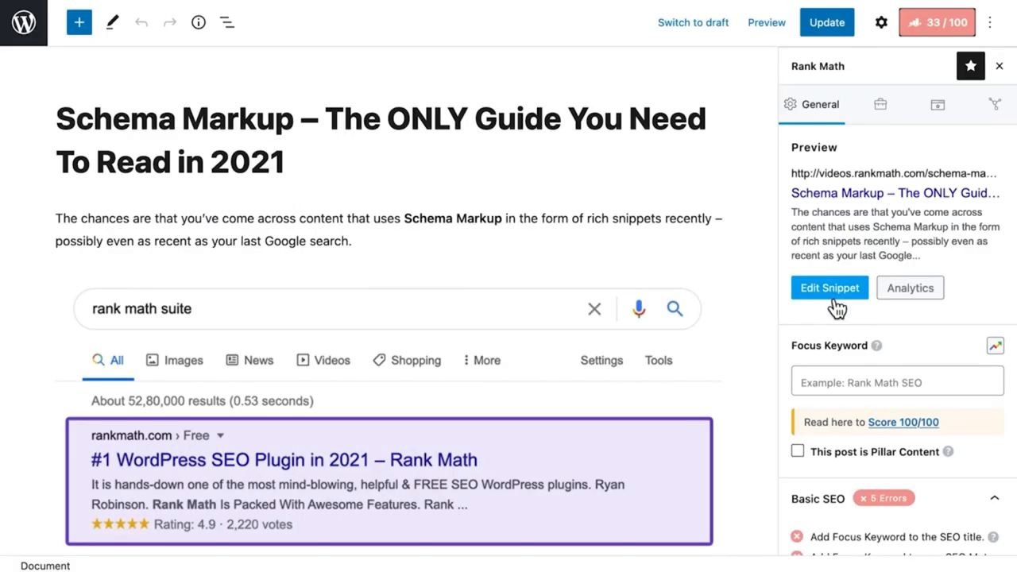
- Start rewriting the Schema Markup post's SEO title in the snippet editor with 'You ca'
left_click(829, 288)
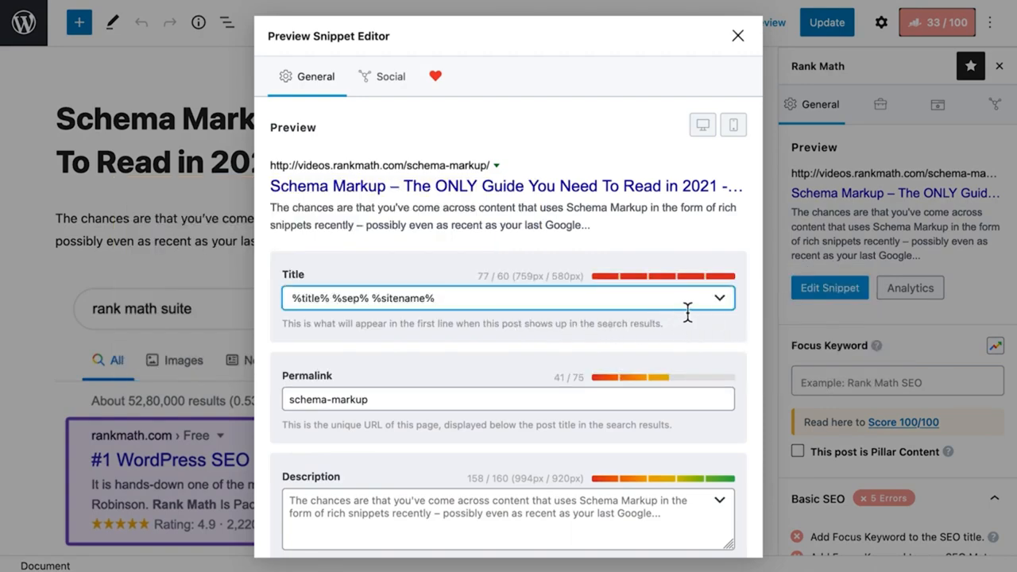
left_click(719, 297)
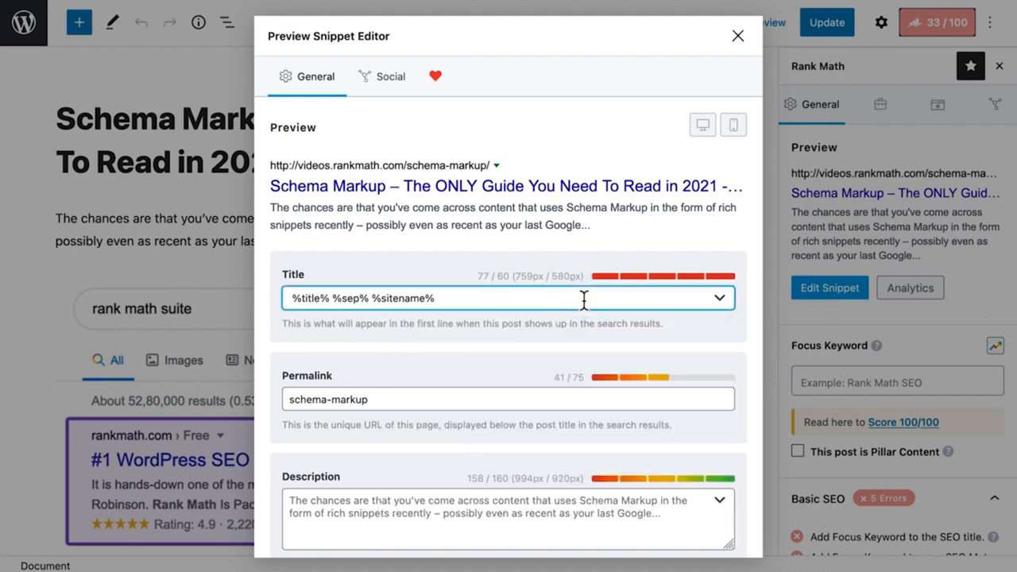
type("You ca")
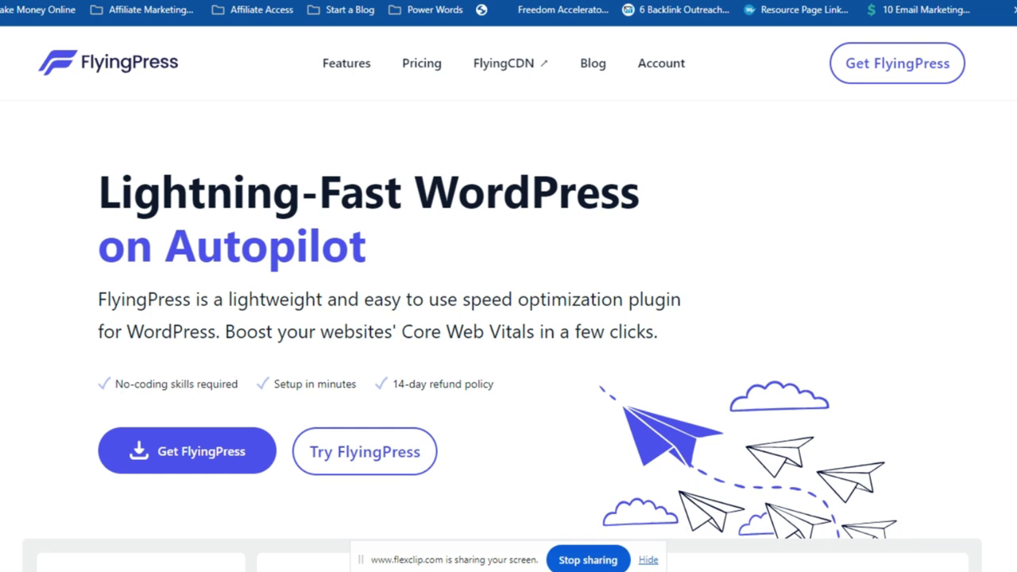
- Scroll the FlyingPress homepage down to the plugin dashboard screenshot
scroll("down", 3)
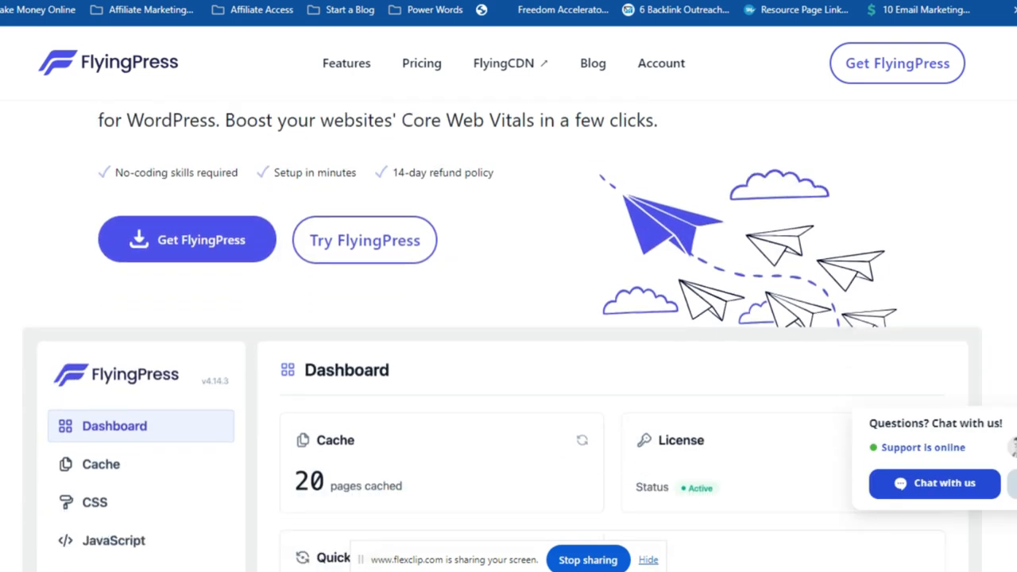
scroll("down", 3)
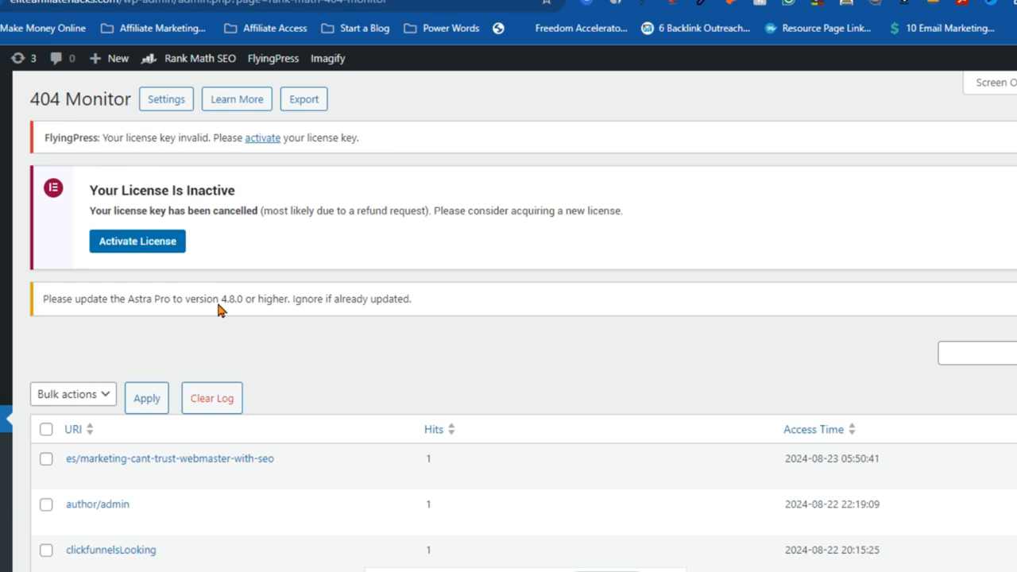
mouse_move(121, 102)
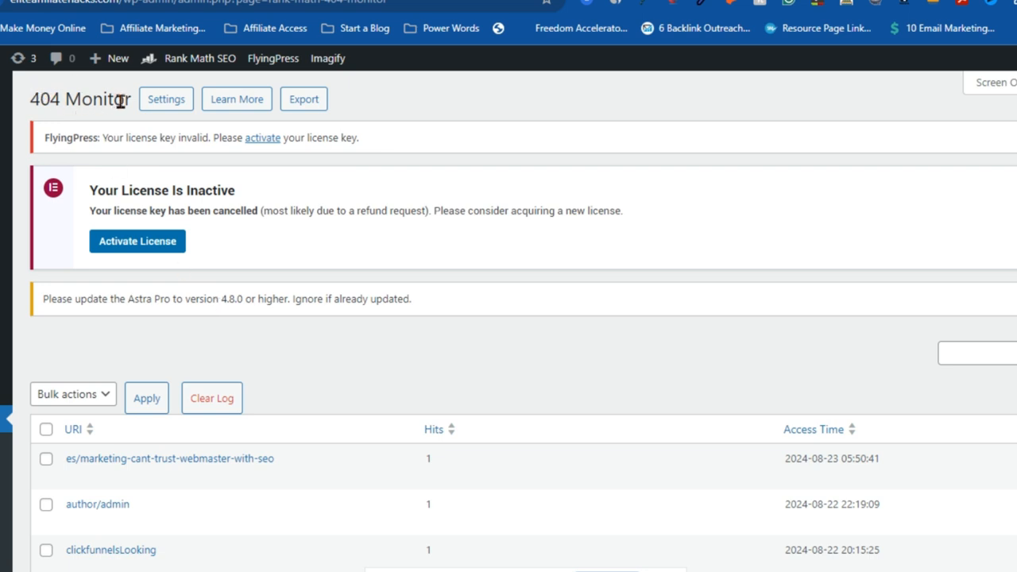
mouse_move(870, 317)
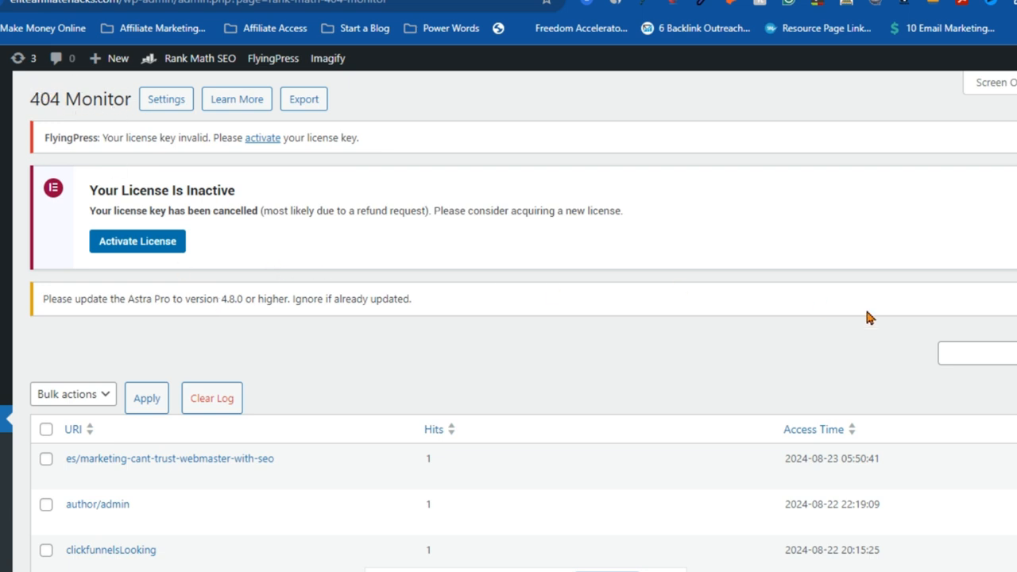
- Scroll through the four logged 404 URIs with their hits and access times
scroll("down", 3)
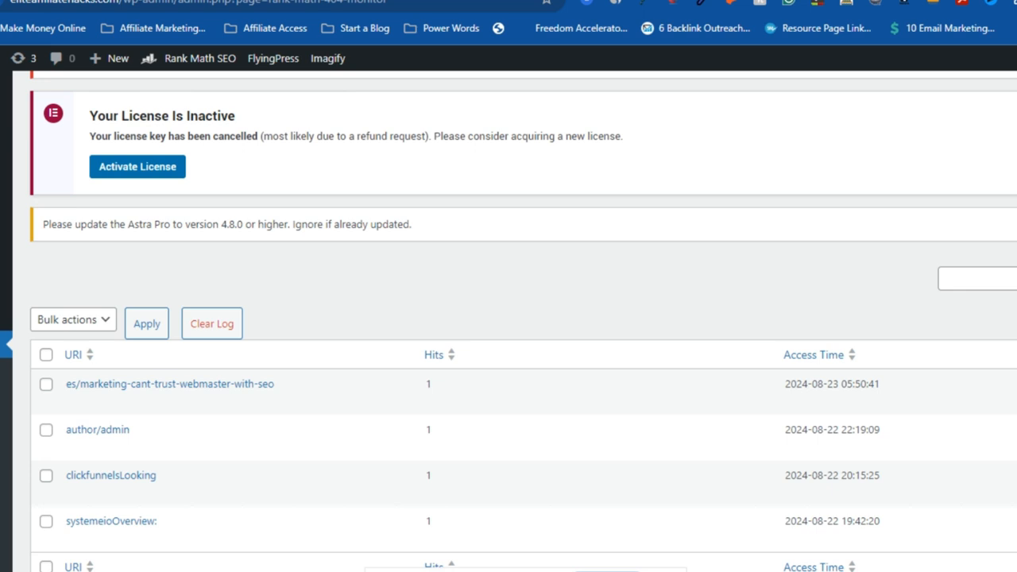
scroll("down", 3)
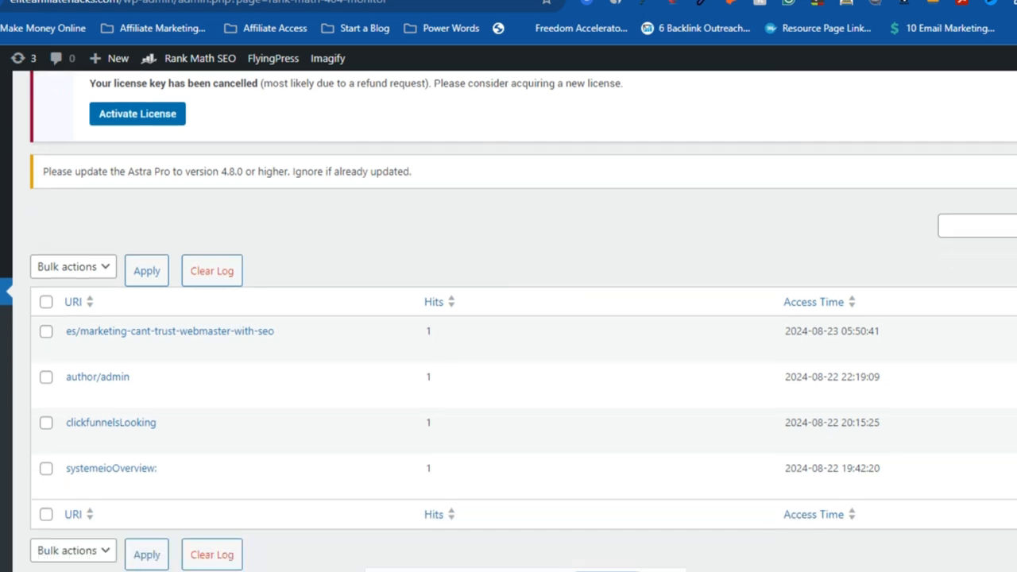
scroll("up", 3)
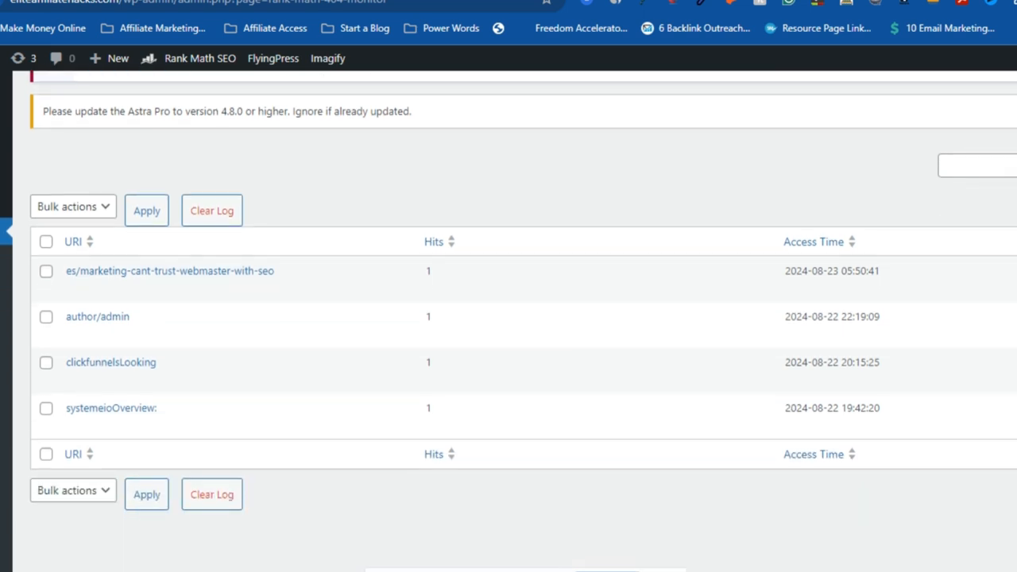